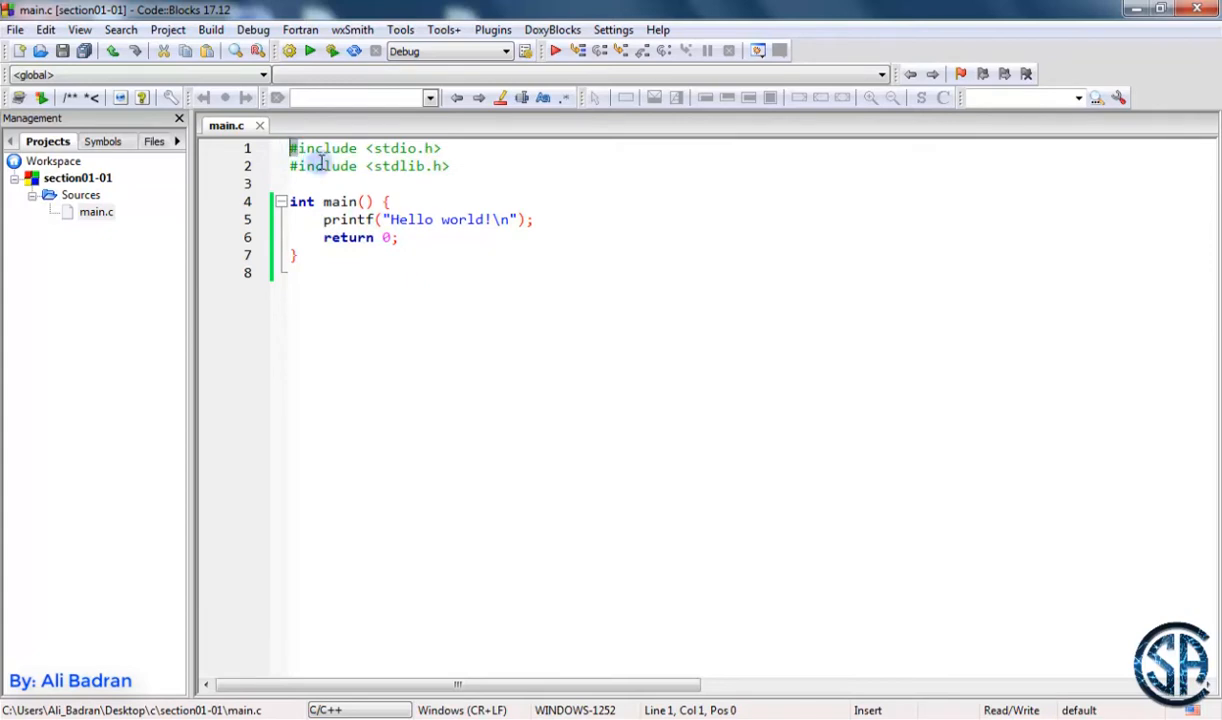
Step: Point out the #include directive and the stdio.h and stdlib.h headers in main.c
double_click(324, 166)
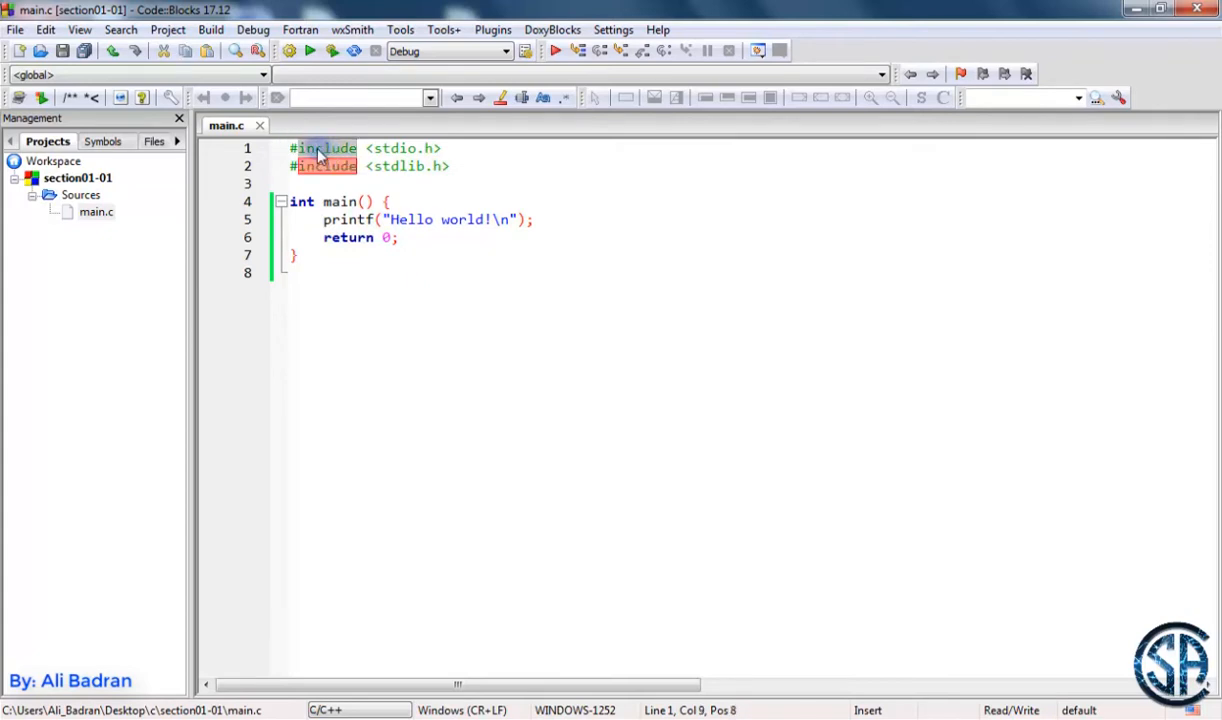
mouse_move(340, 152)
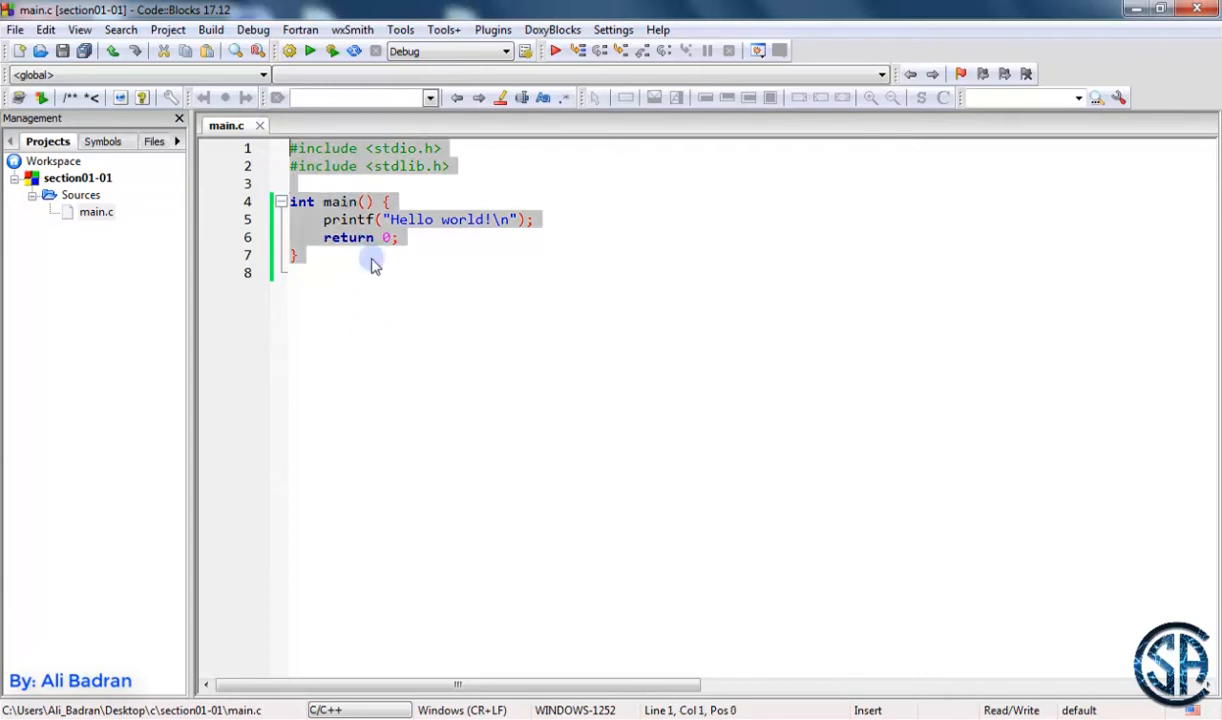
double_click(324, 166)
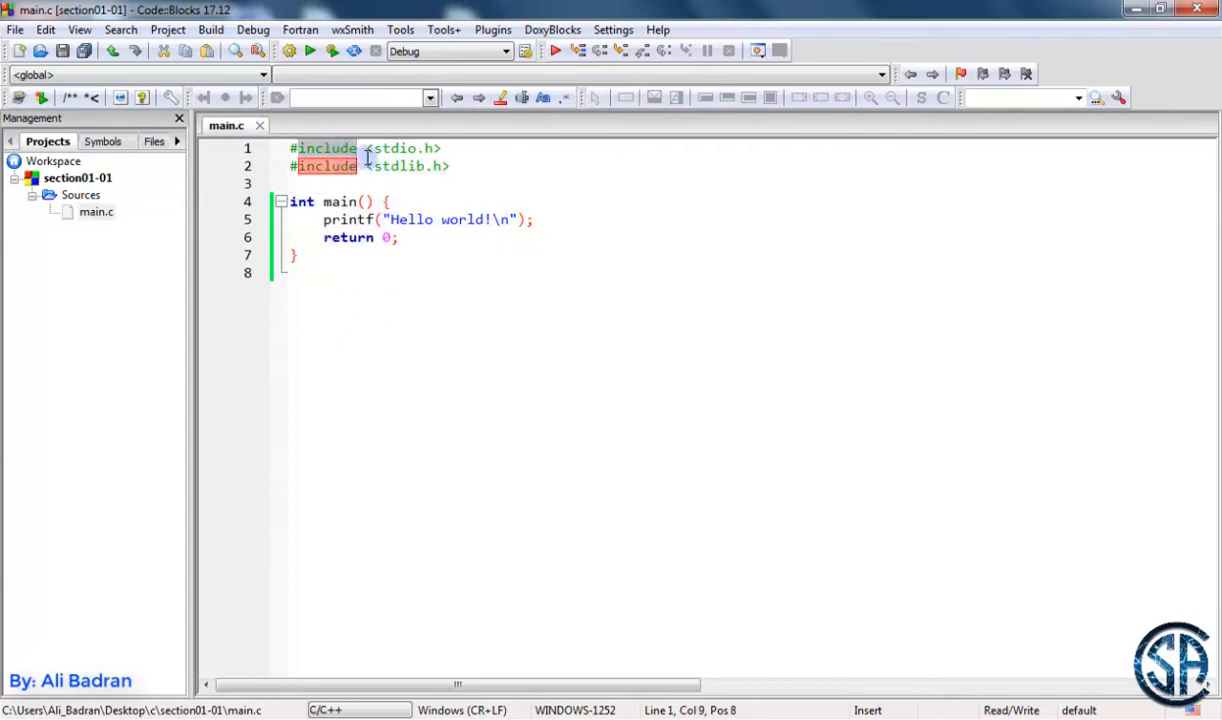
left_click(372, 148)
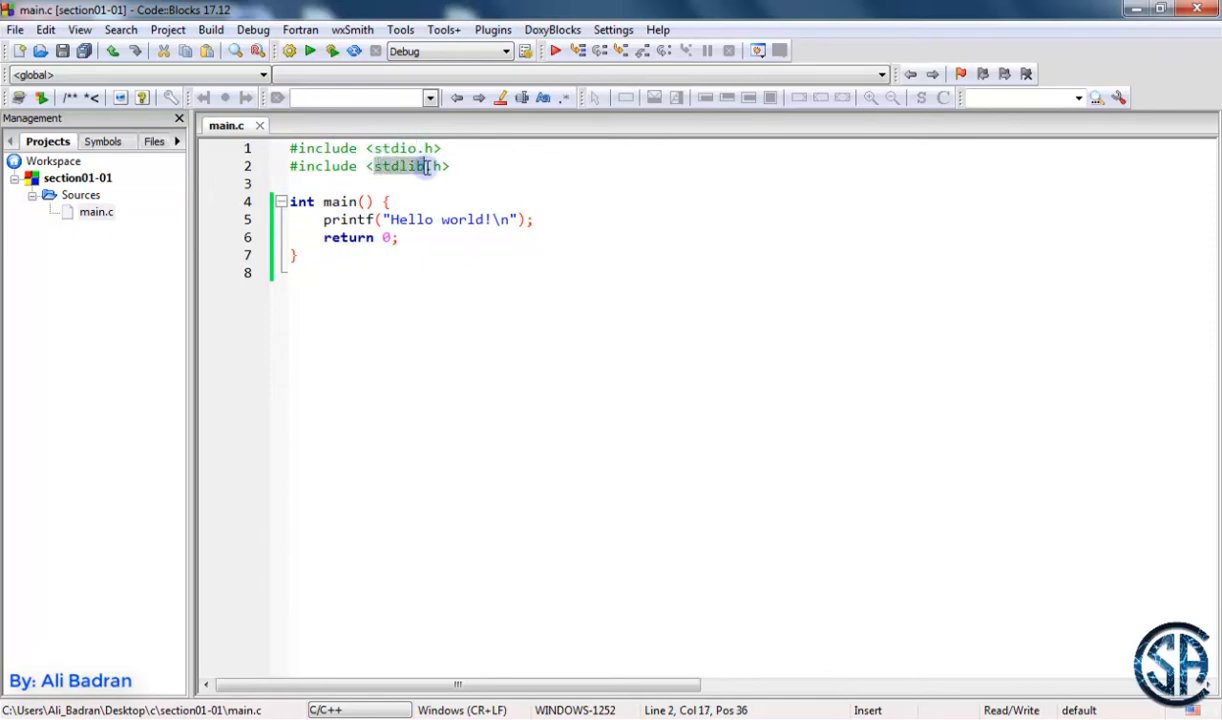
left_click(418, 148)
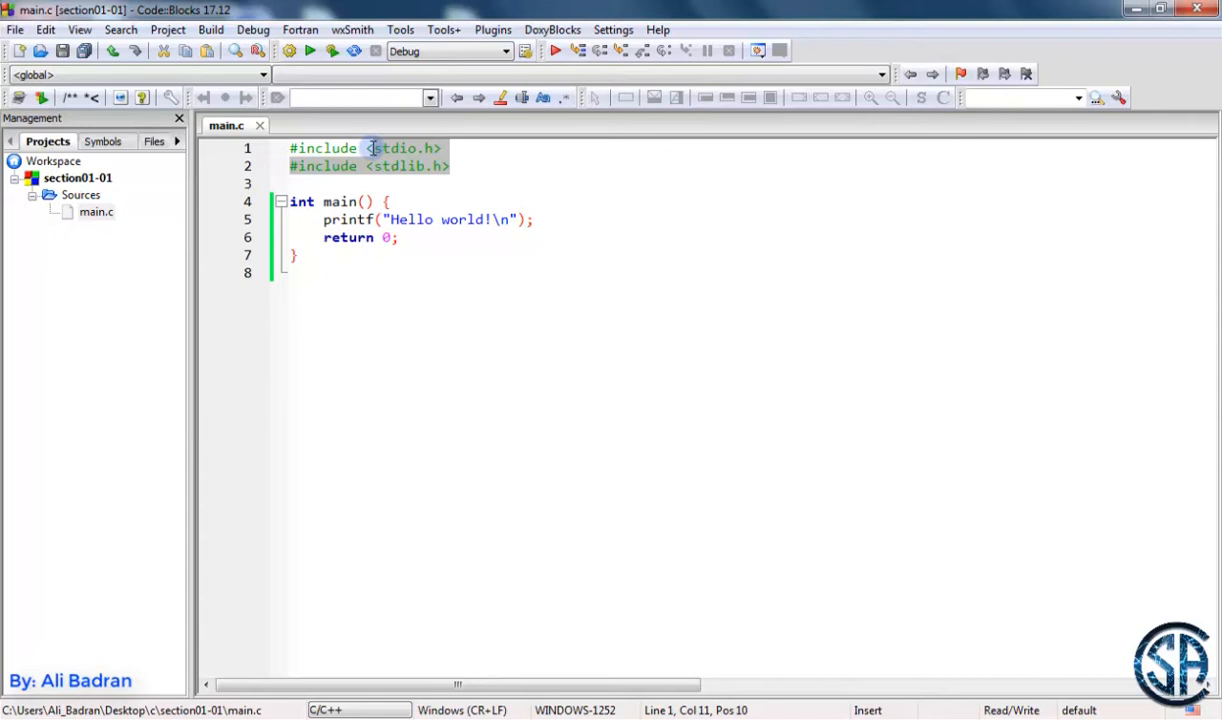
left_click(340, 218)
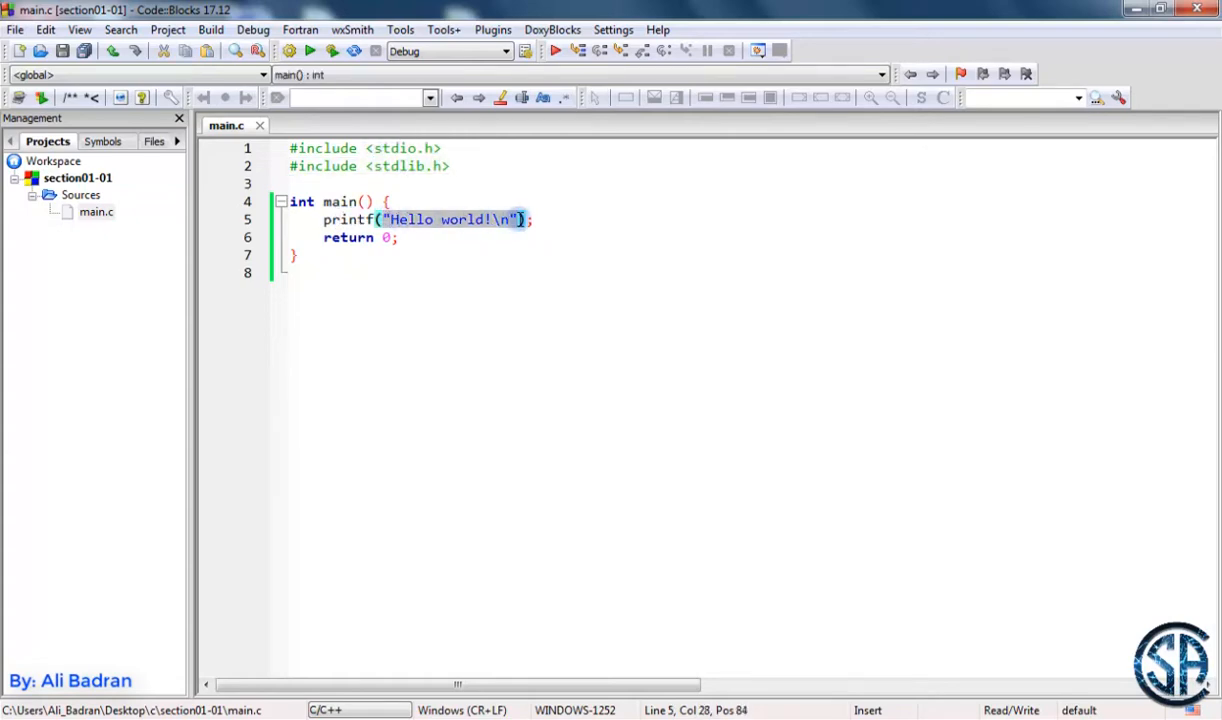
mouse_move(344, 218)
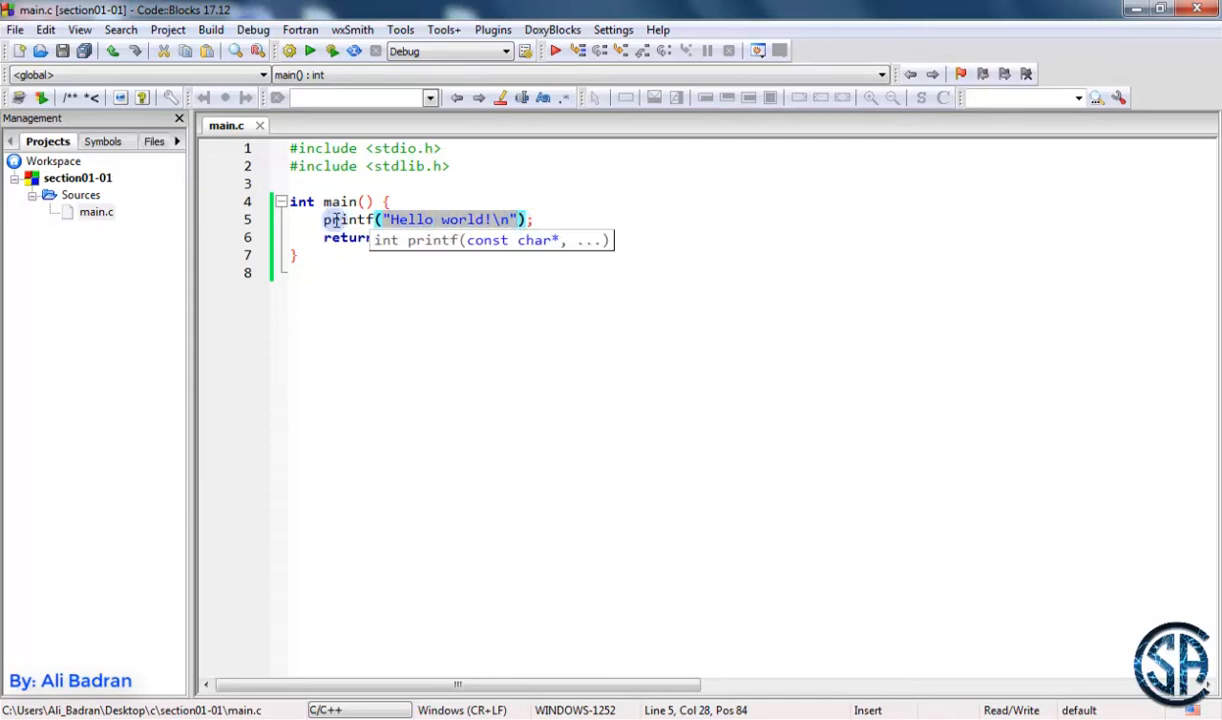
Step: Jump to the printf declaration in stdio.h, then return to main.c
right_click(340, 218)
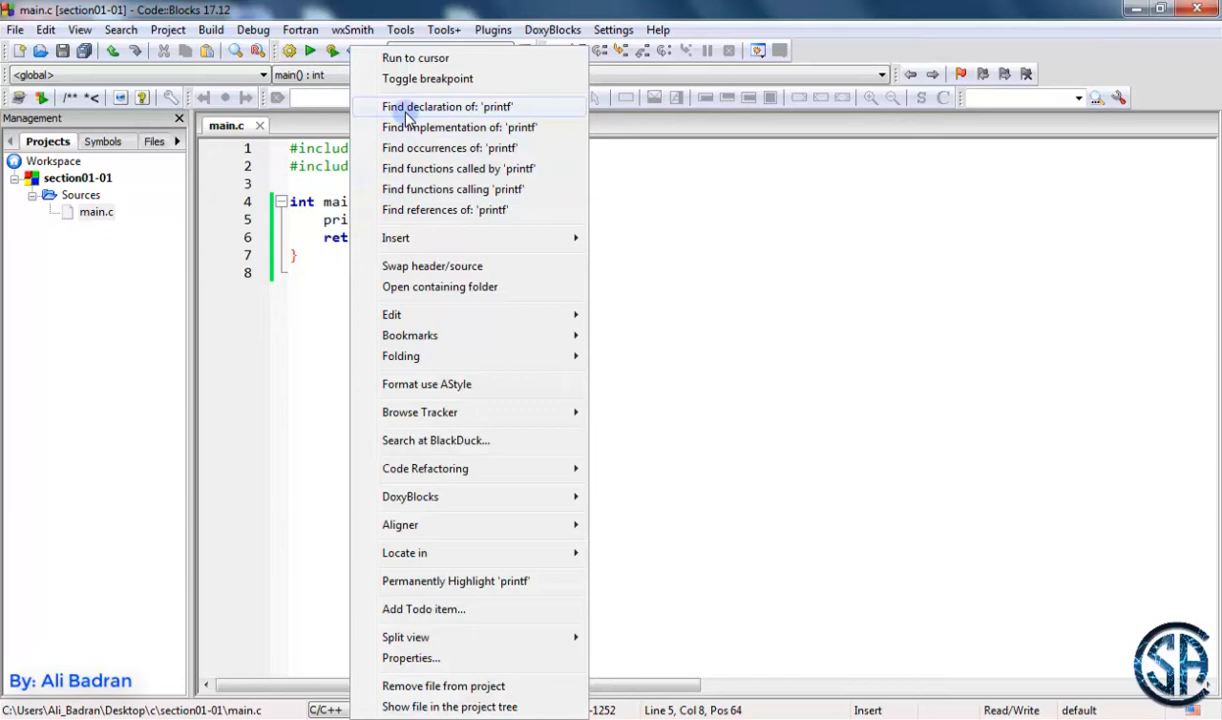
left_click(446, 106)
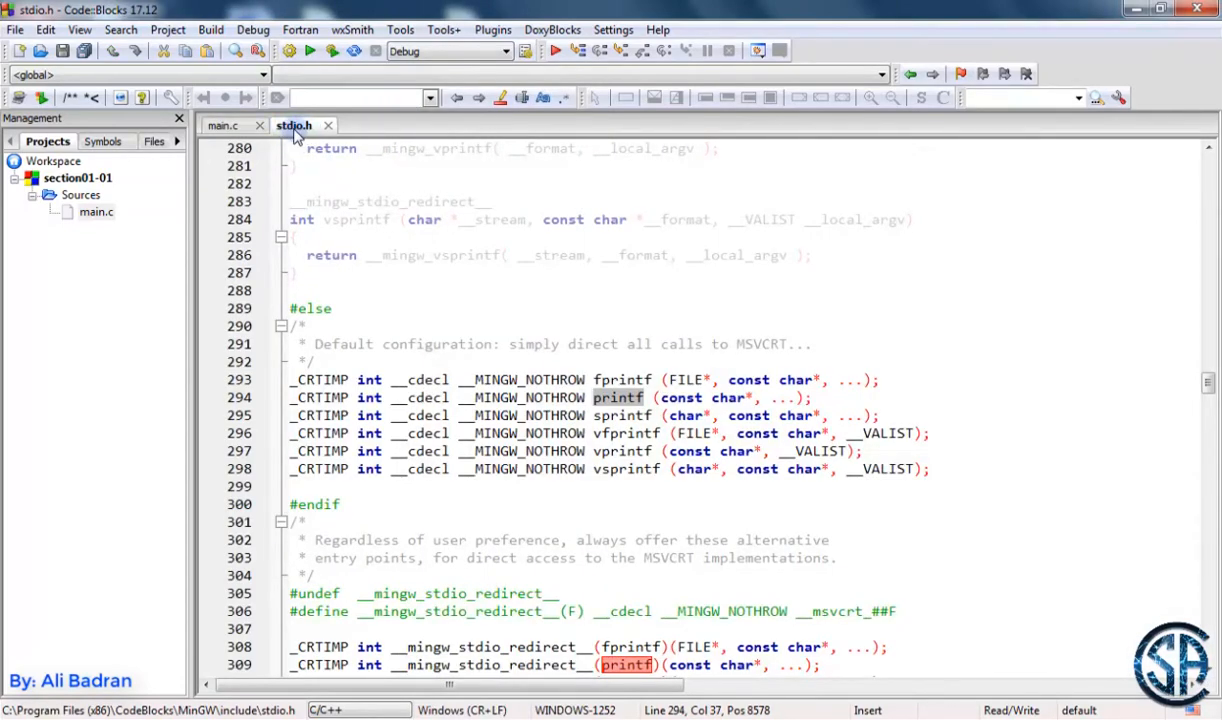
left_click(814, 396)
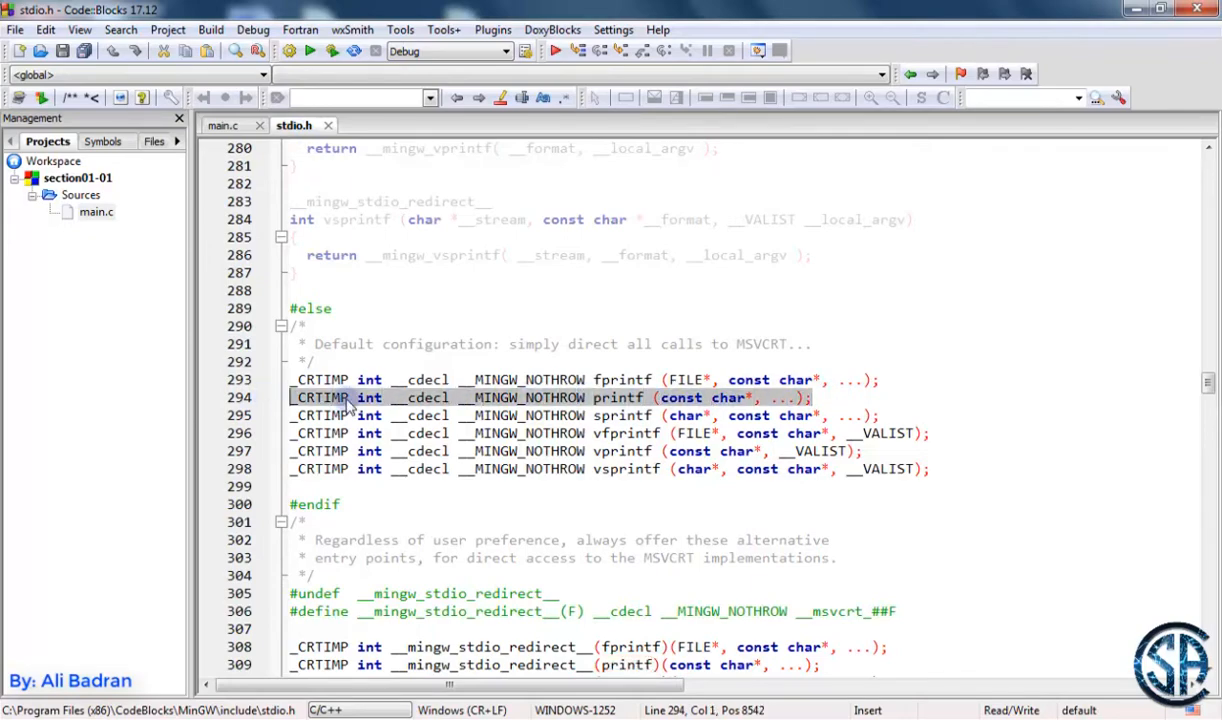
left_click(224, 124)
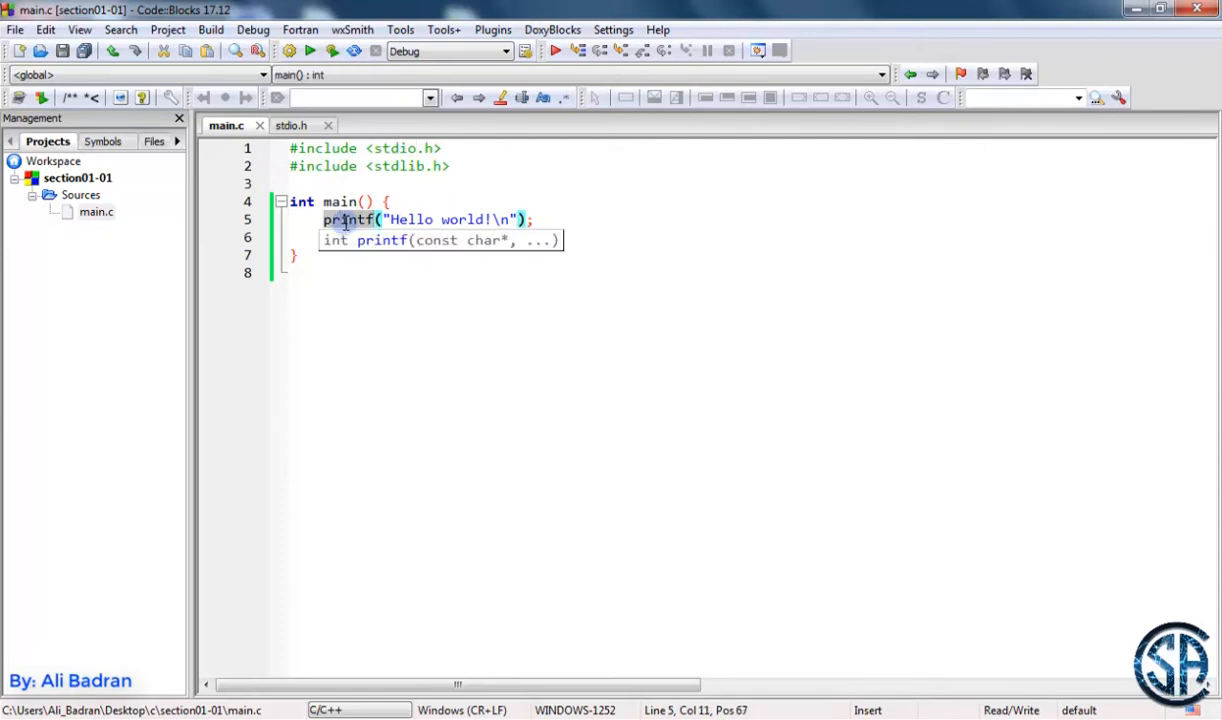
mouse_move(476, 180)
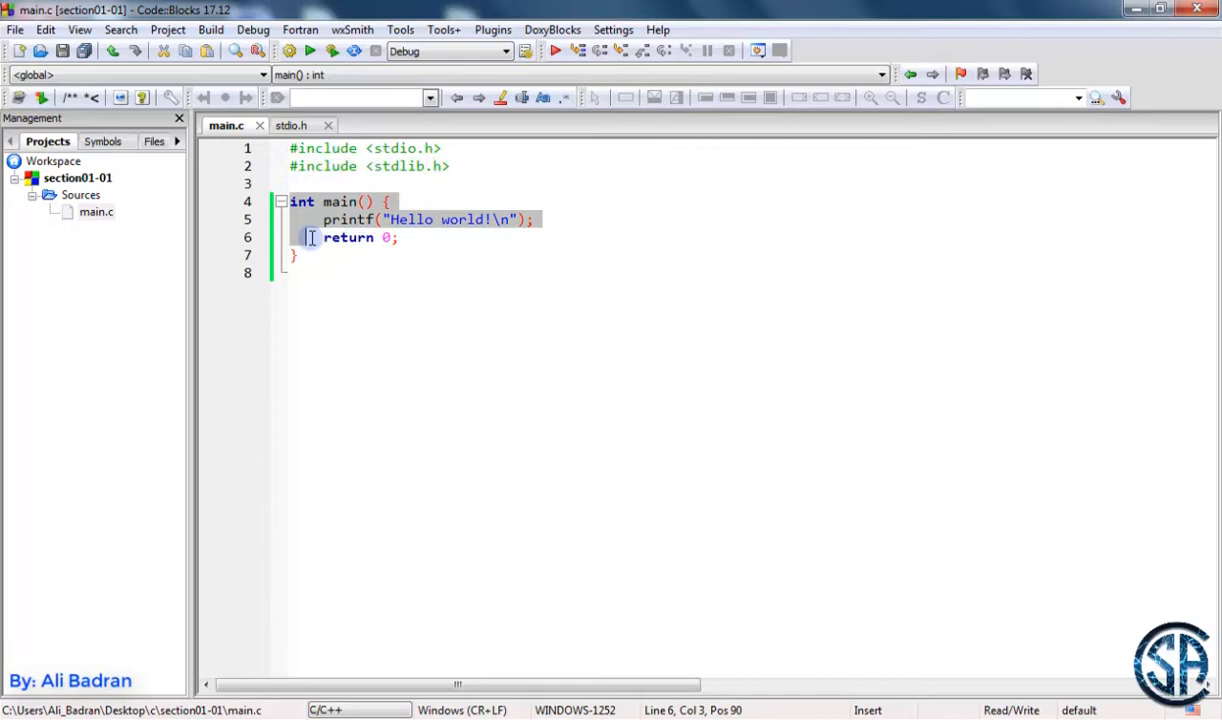
left_click(316, 264)
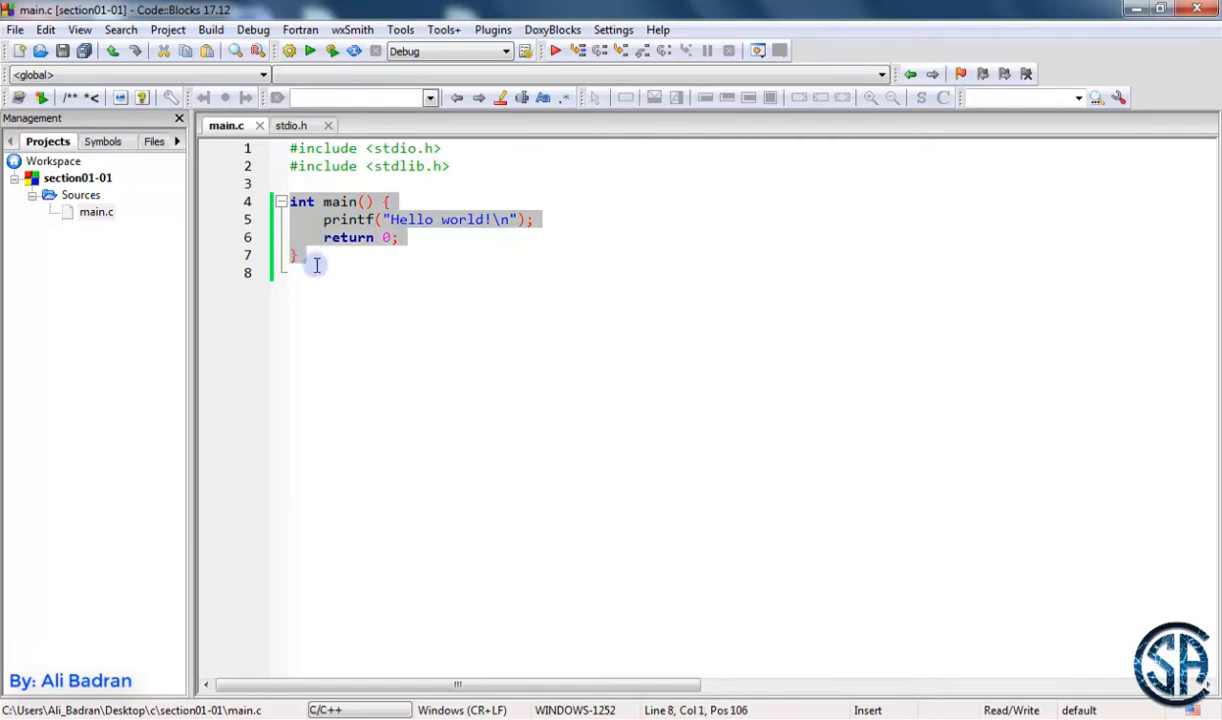
double_click(302, 200)
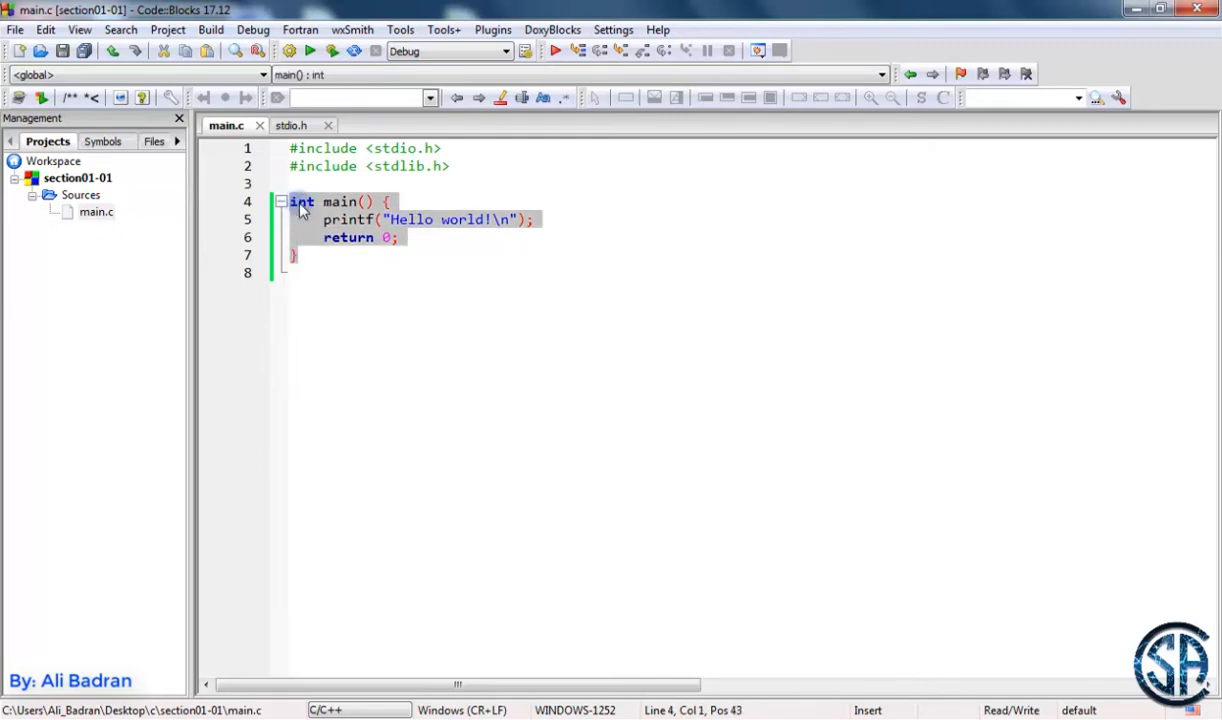
double_click(300, 200)
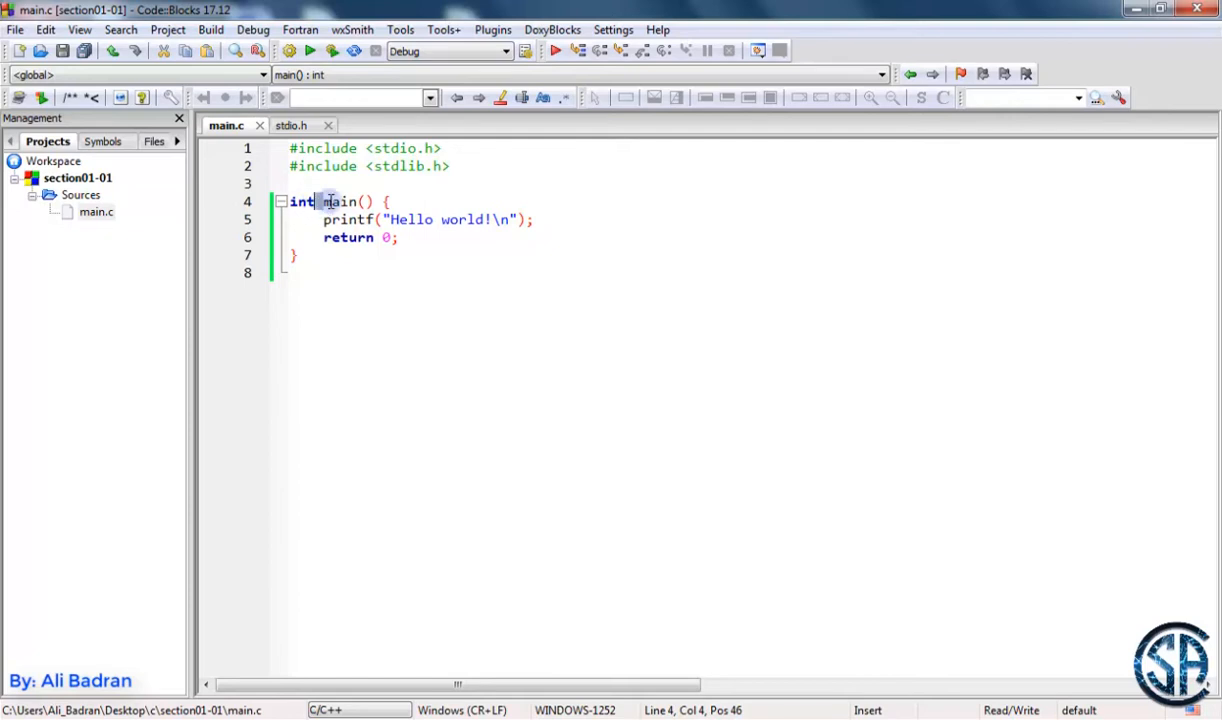
double_click(340, 200)
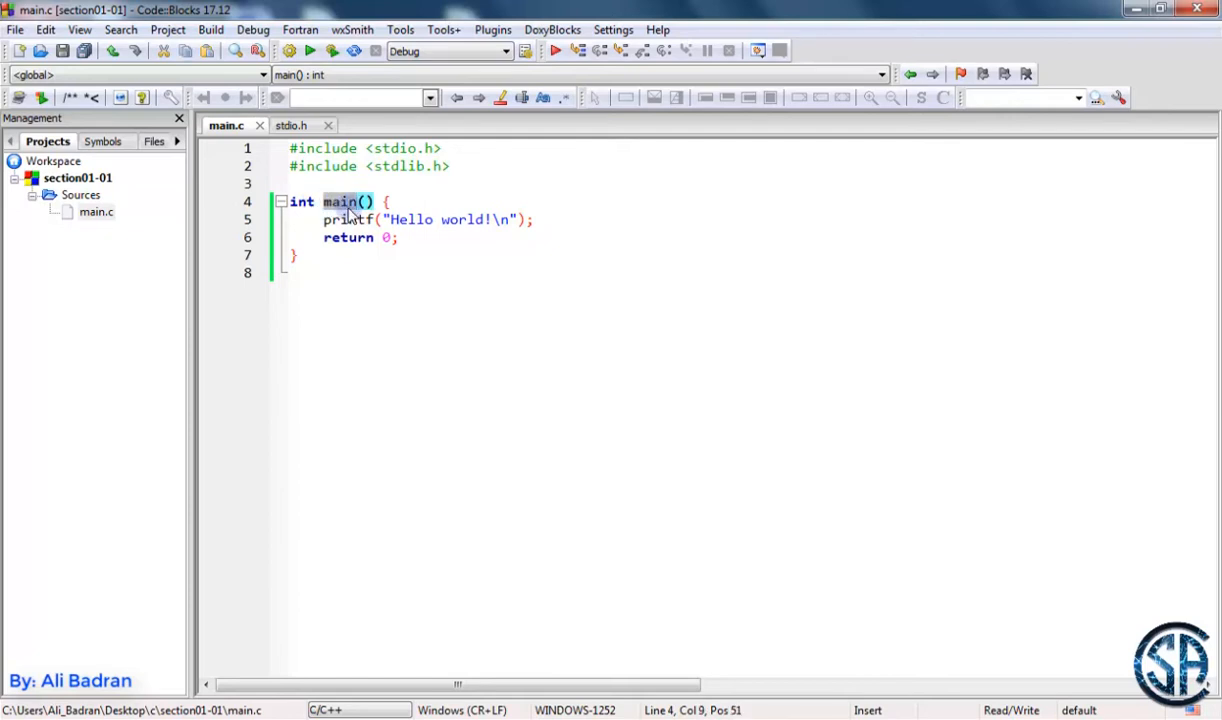
mouse_move(340, 200)
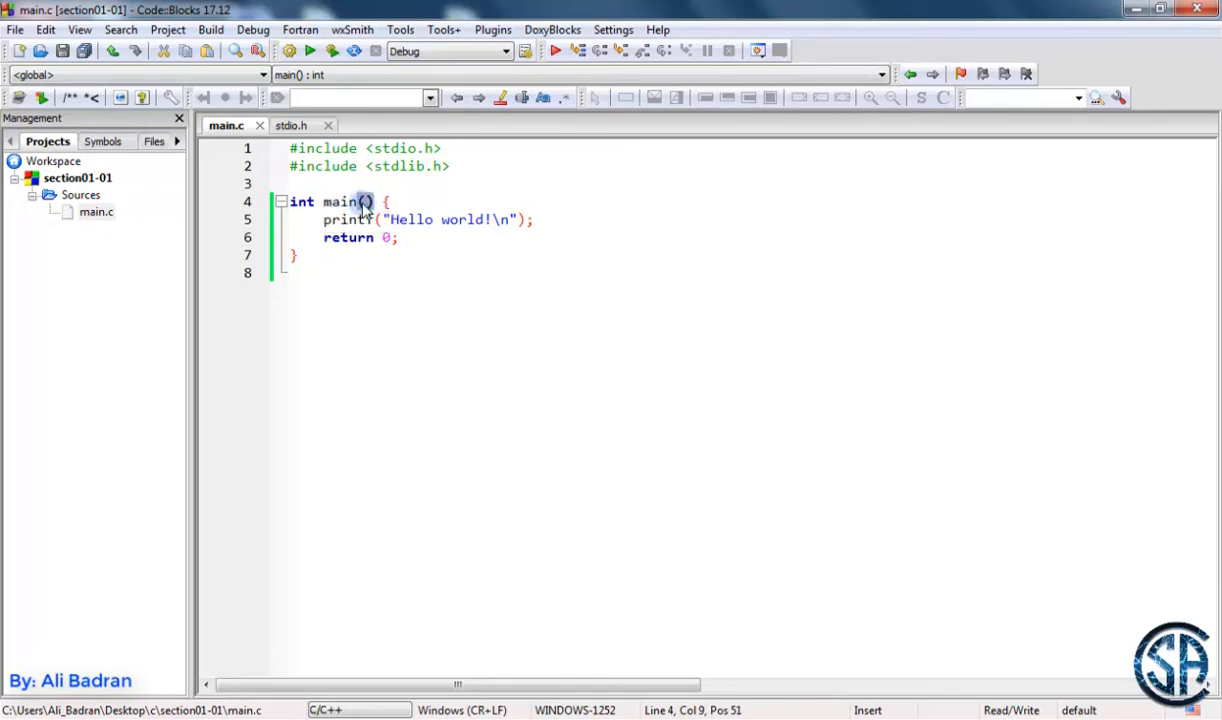
left_click(384, 200)
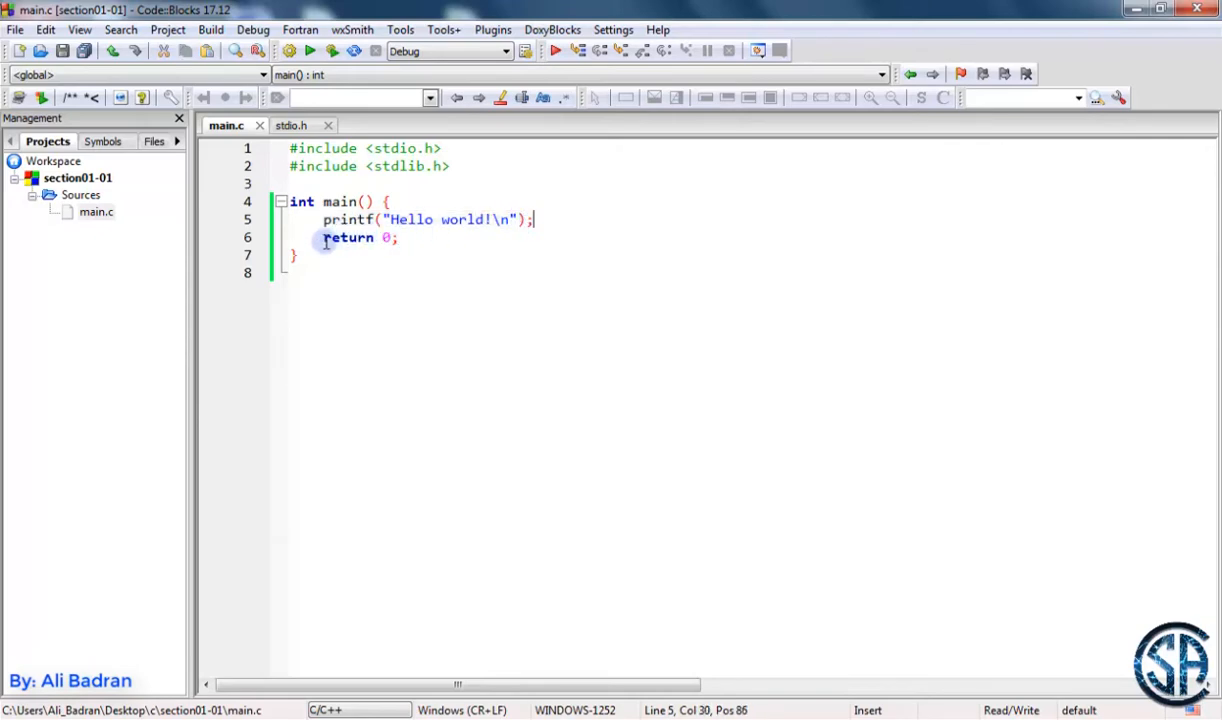
Step: Change main's return value to 1 and build and run the program
left_click(444, 236)
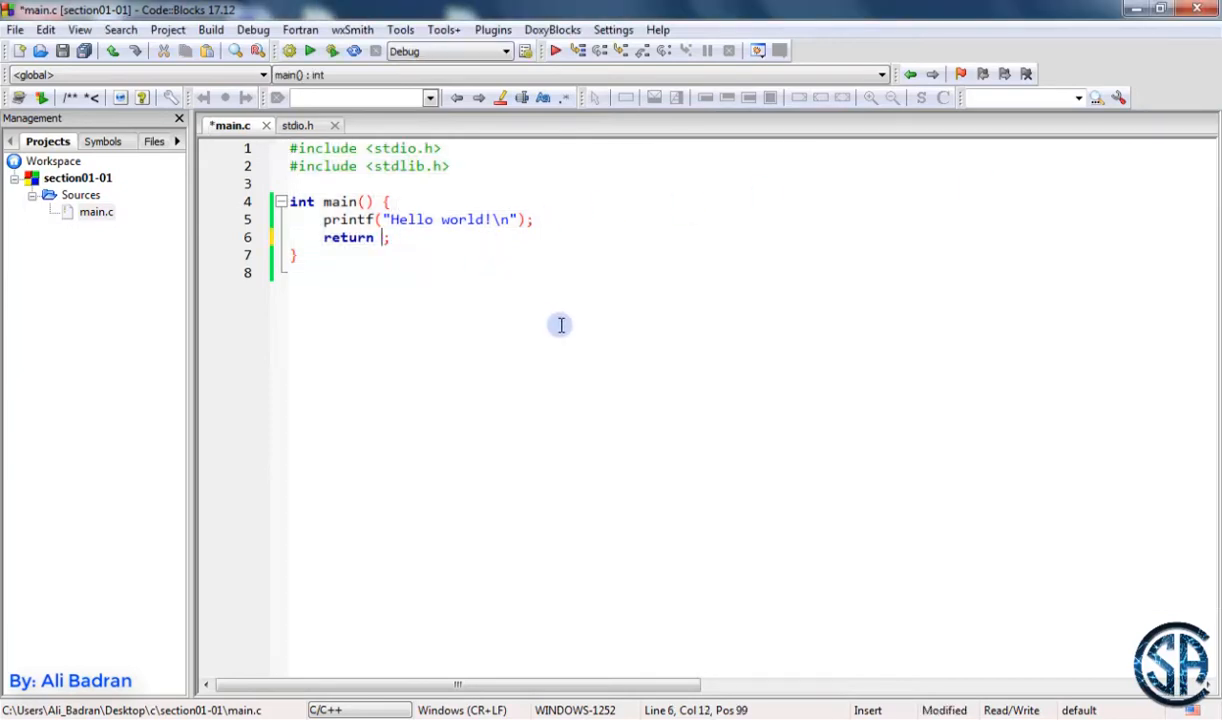
type("1")
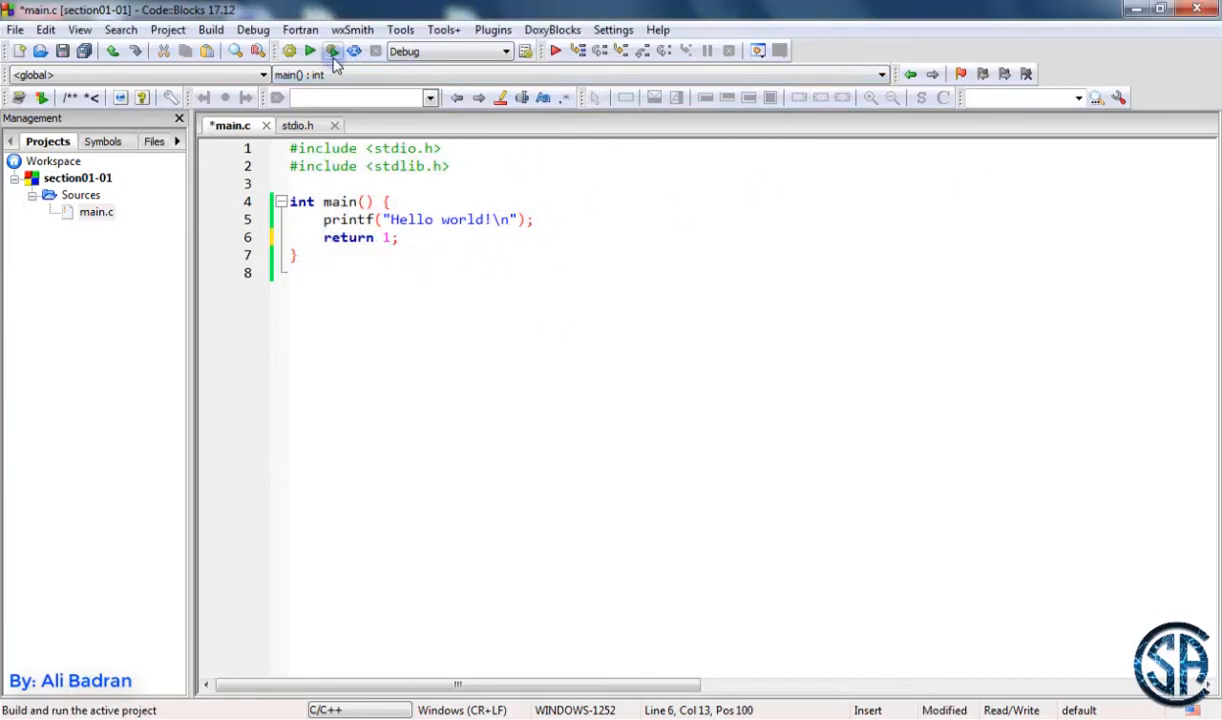
left_click(332, 52)
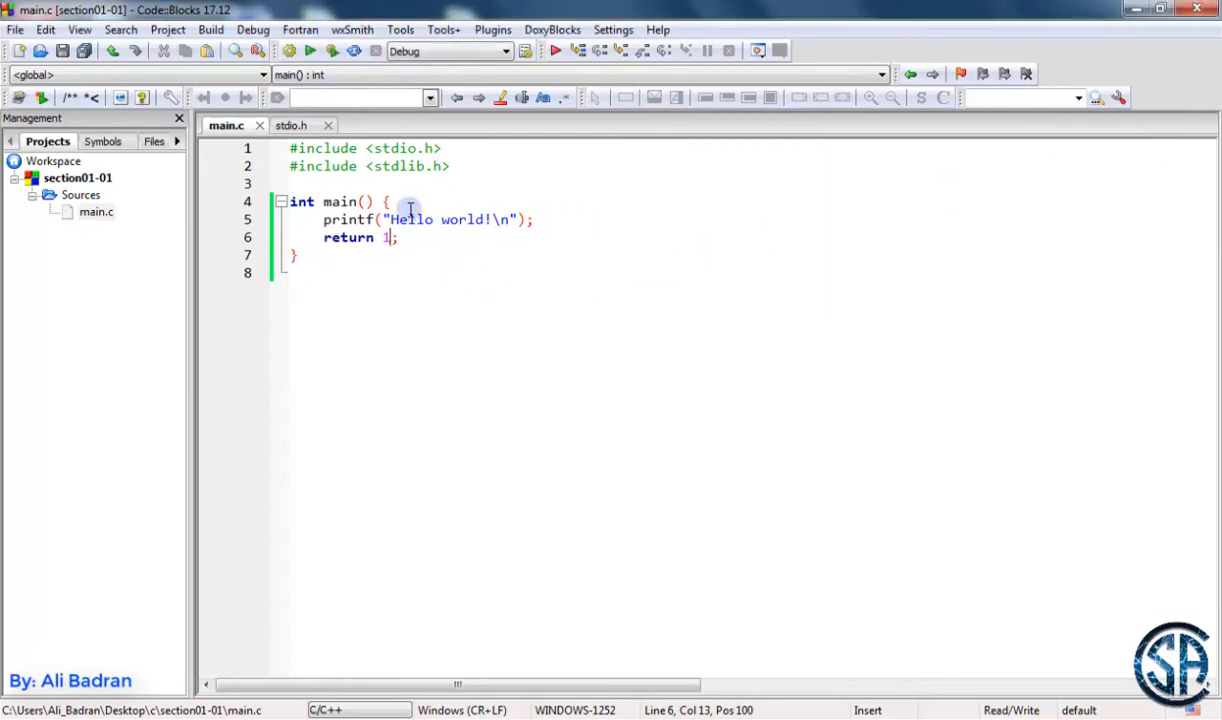
Step: Change main's return value back to 0
double_click(302, 202)
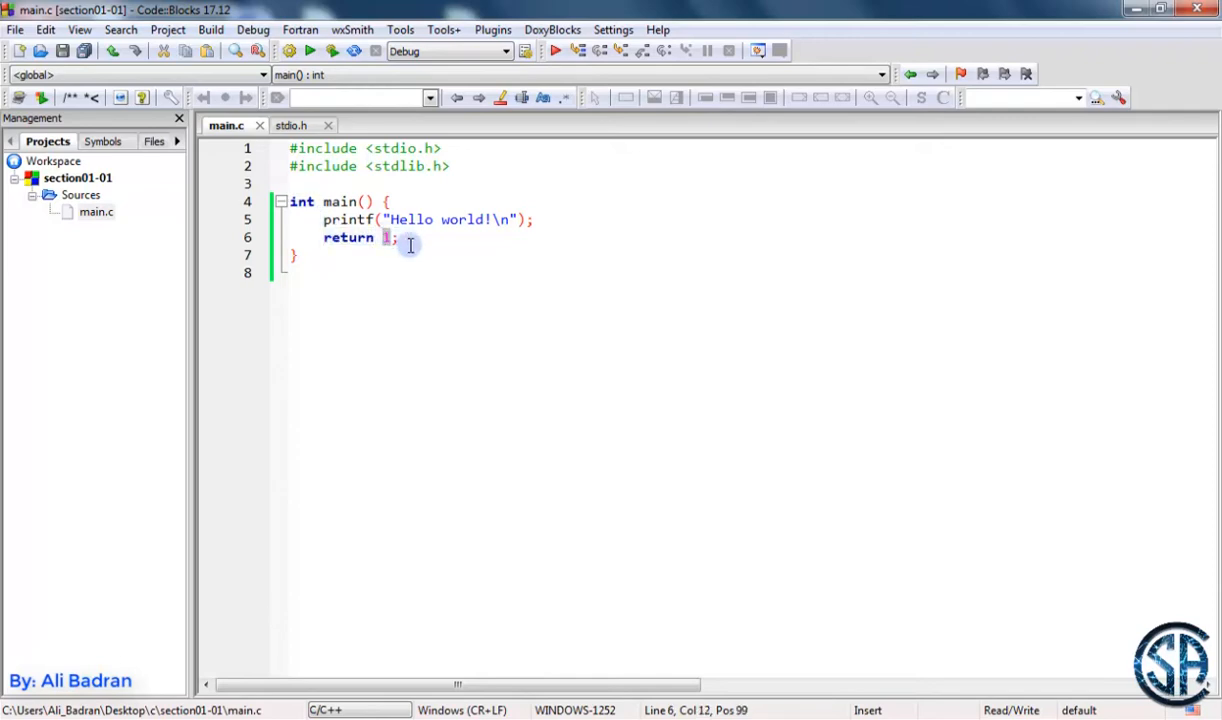
type("0")
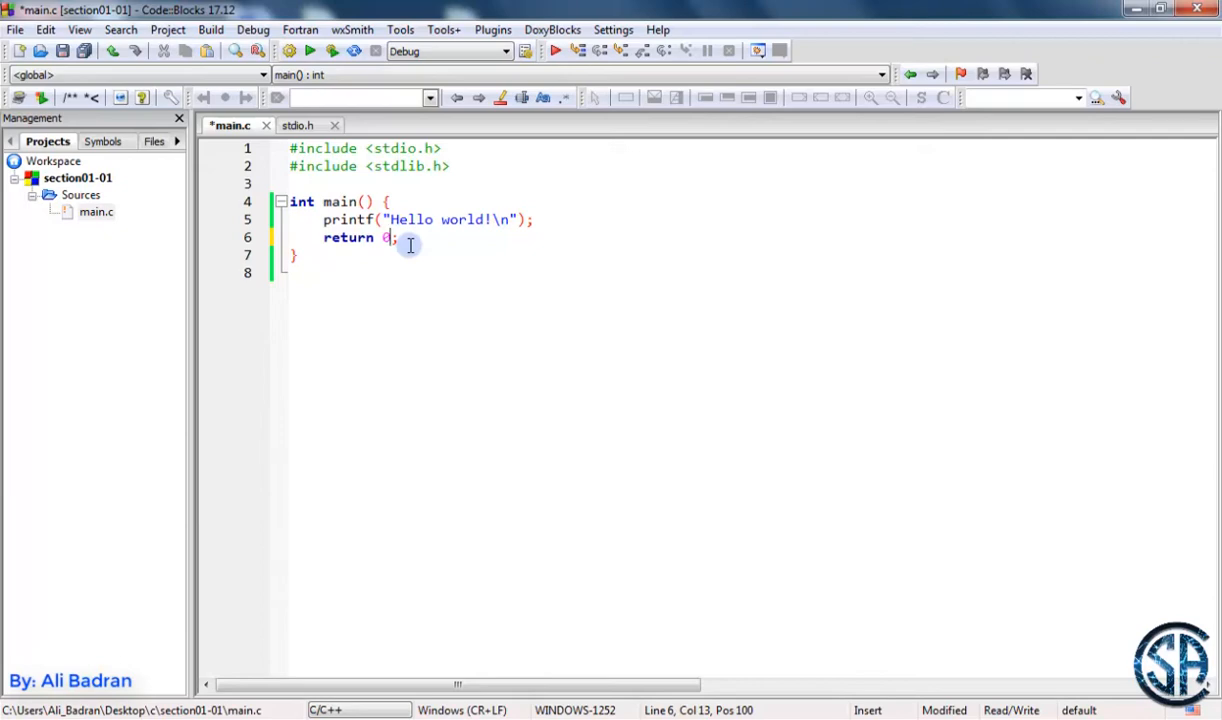
Step: Build and run so the console reports 'Process returned 0', then highlight return
left_click(330, 50)
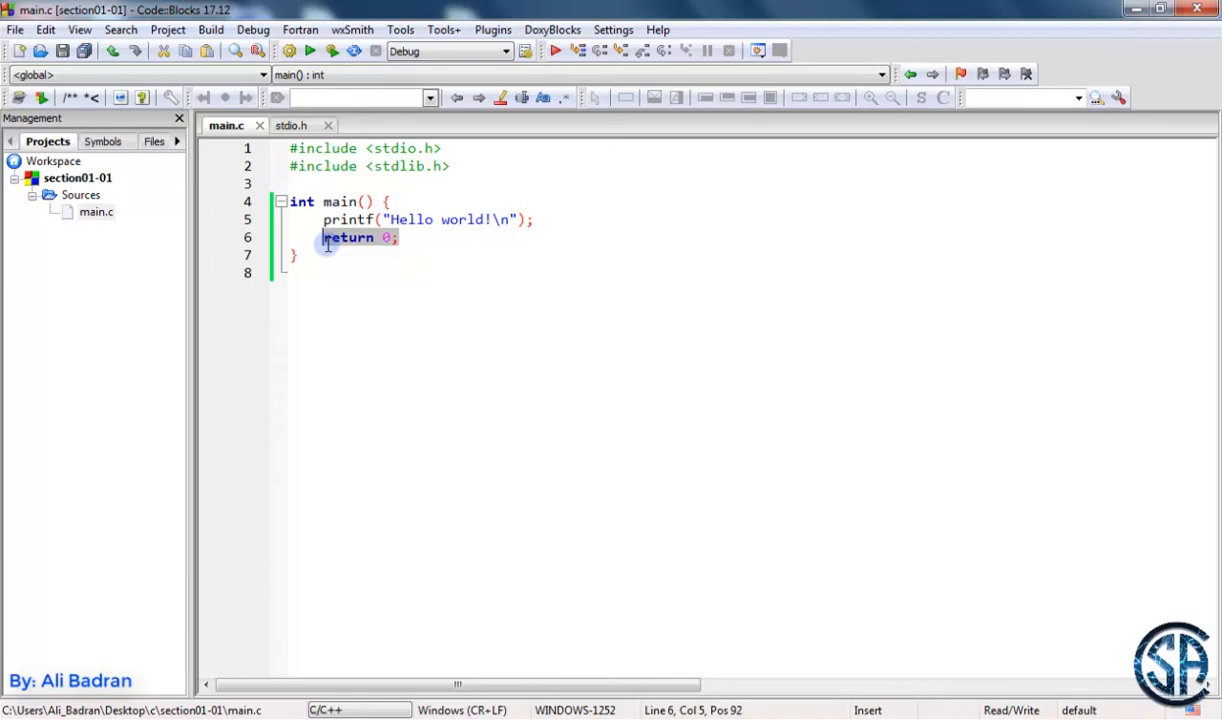
double_click(340, 202)
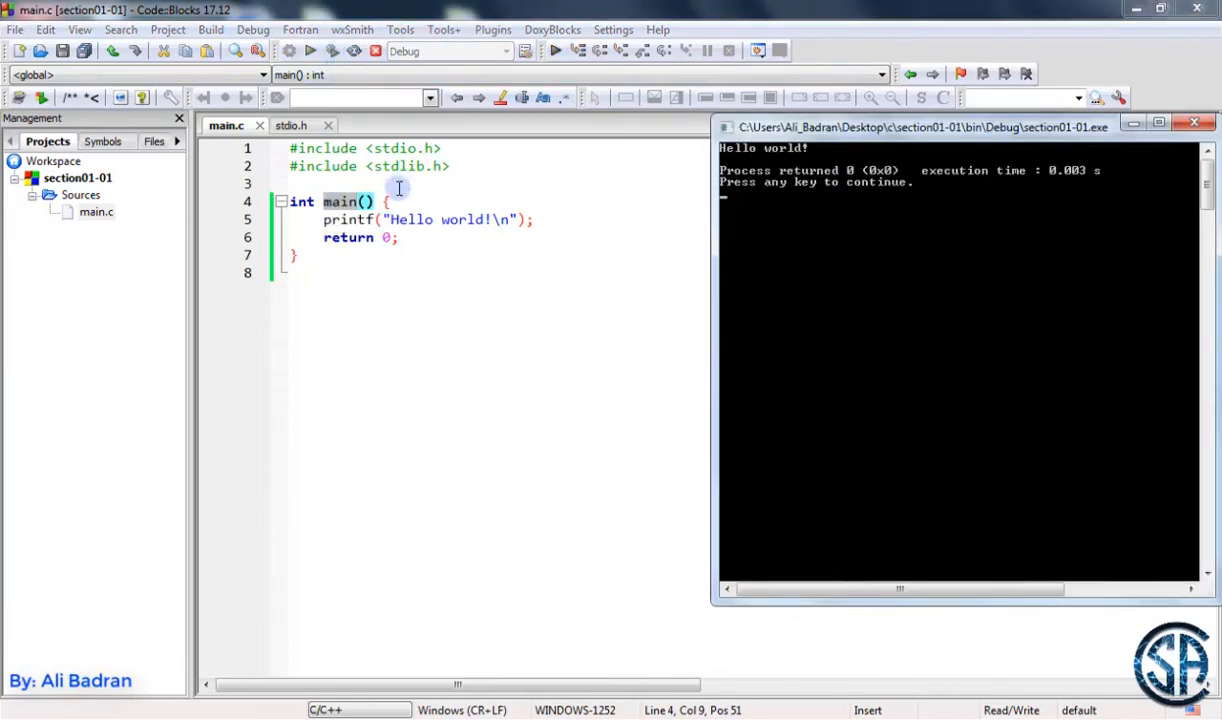
mouse_move(804, 212)
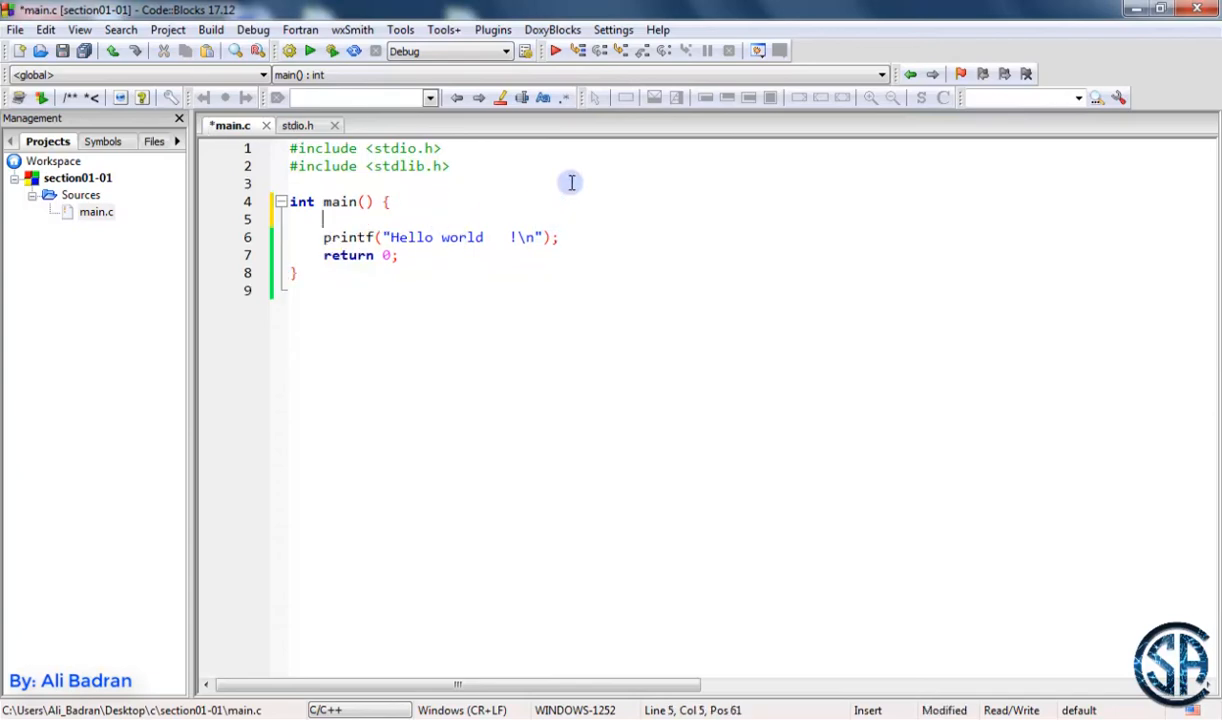
mouse_move(464, 218)
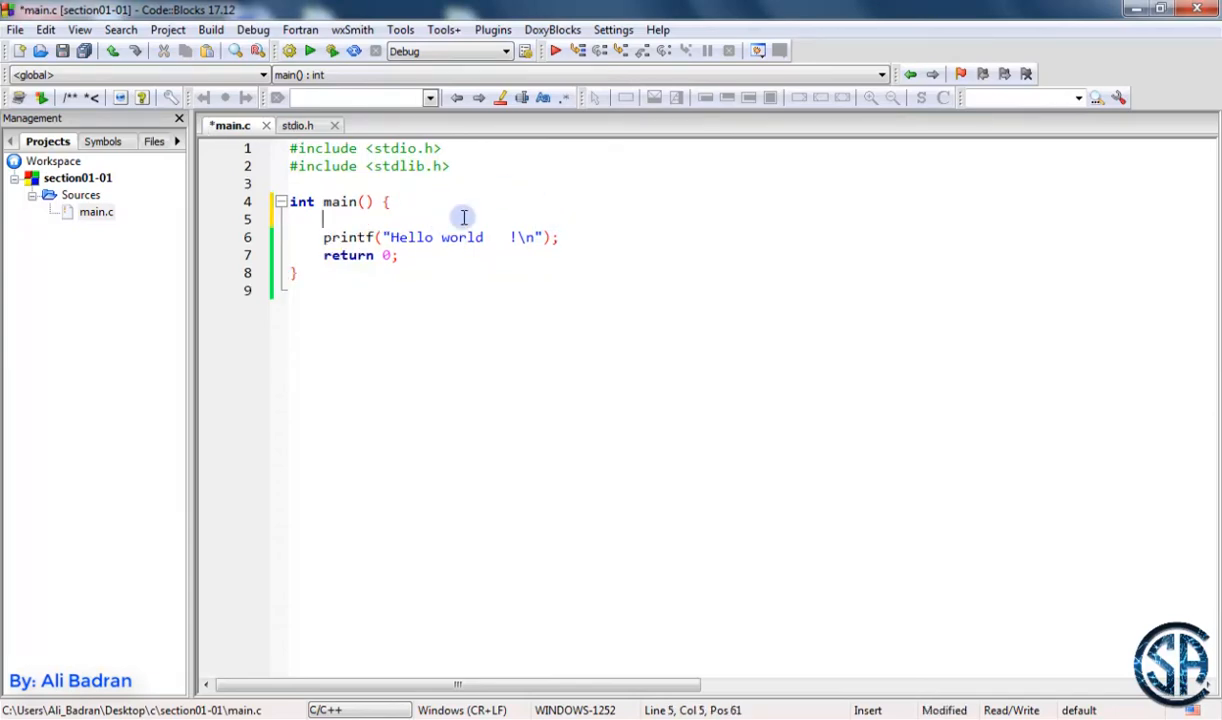
Step: Write 'this program prints something on screen' on the line above printf
type("this program prints some")
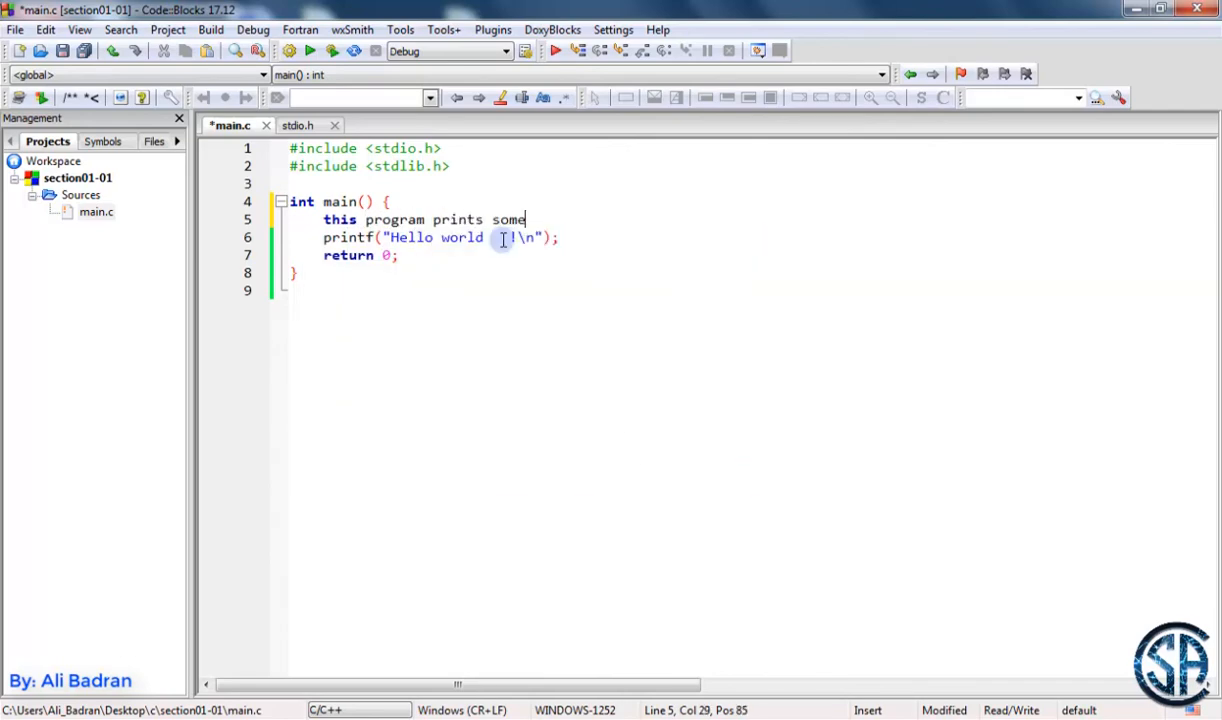
type("thing on")
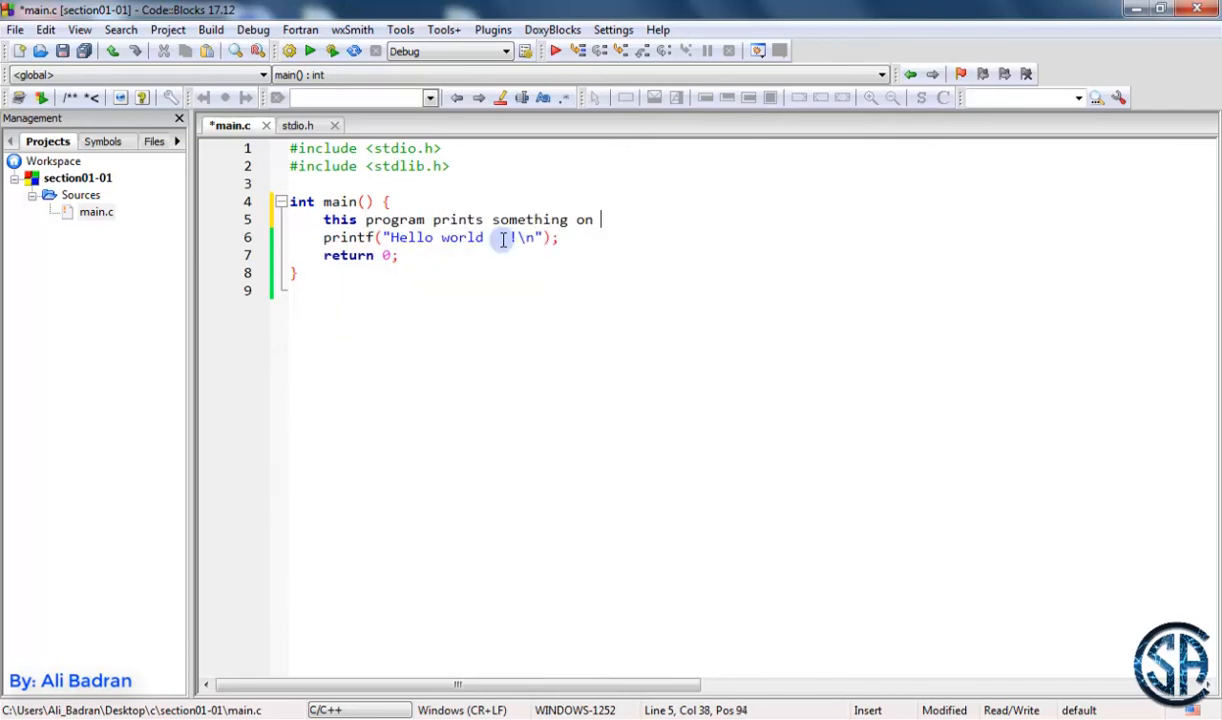
type("screen")
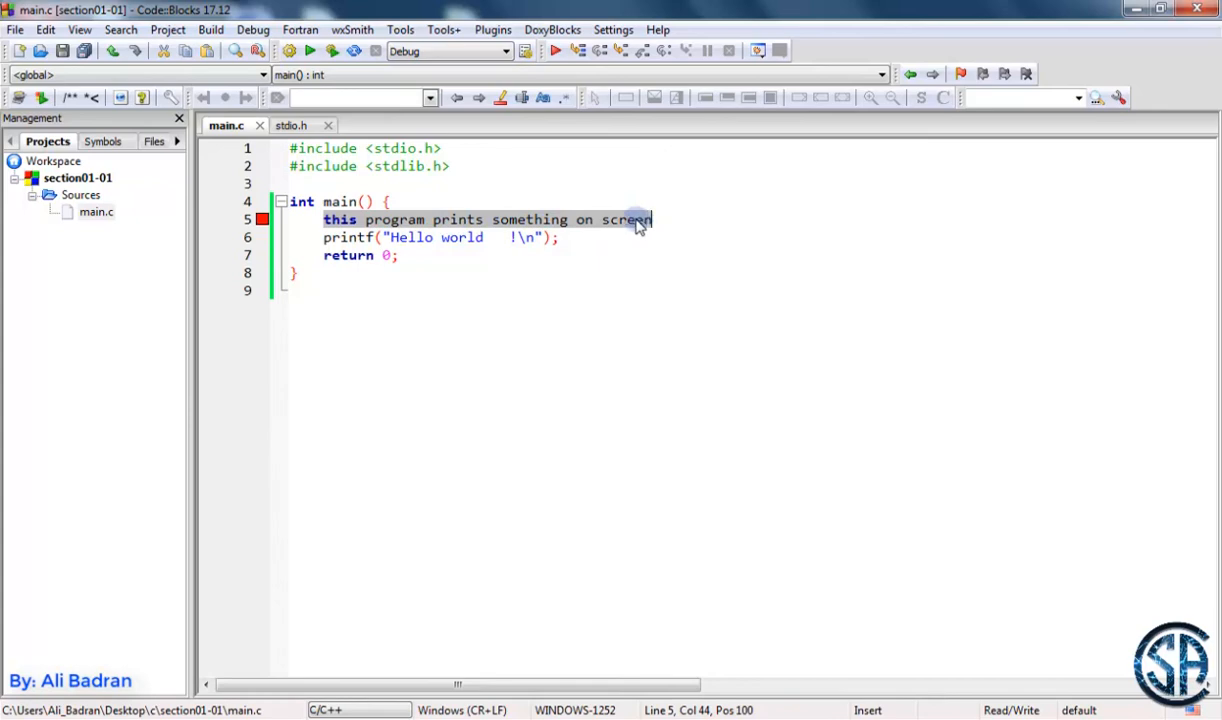
mouse_move(476, 222)
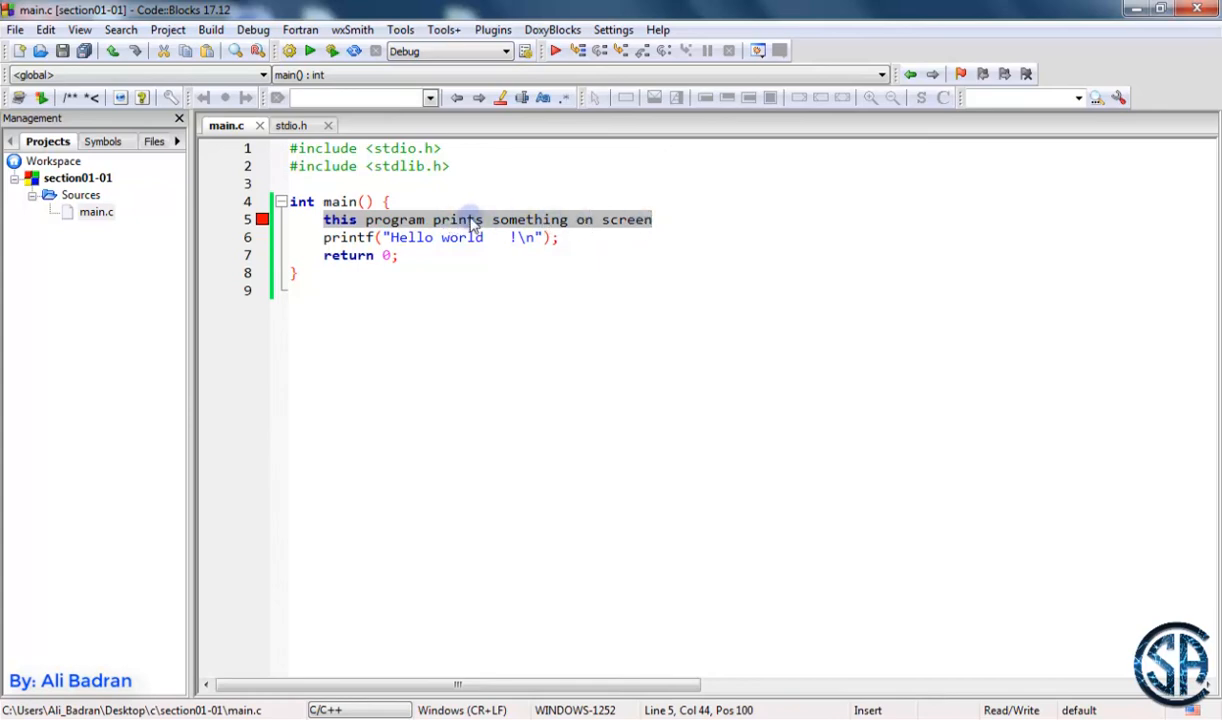
mouse_move(622, 222)
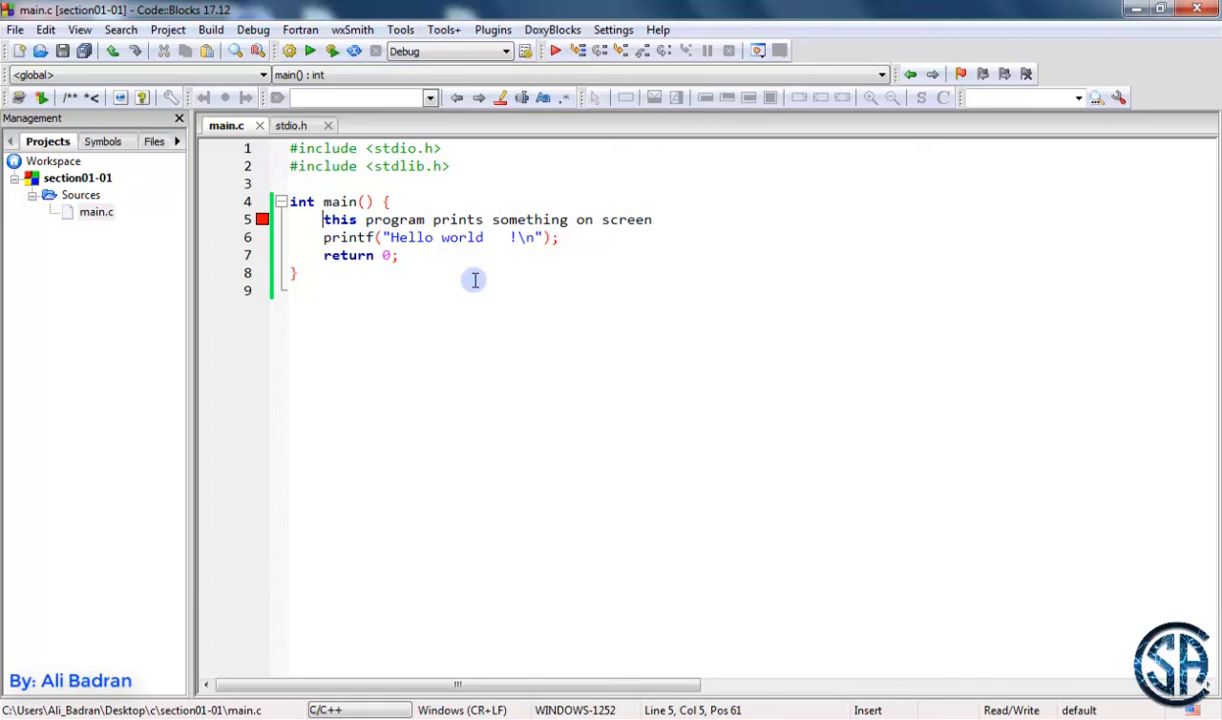
Step: Prefix the sentence with slashes to make it a // single-line comment
type("/")
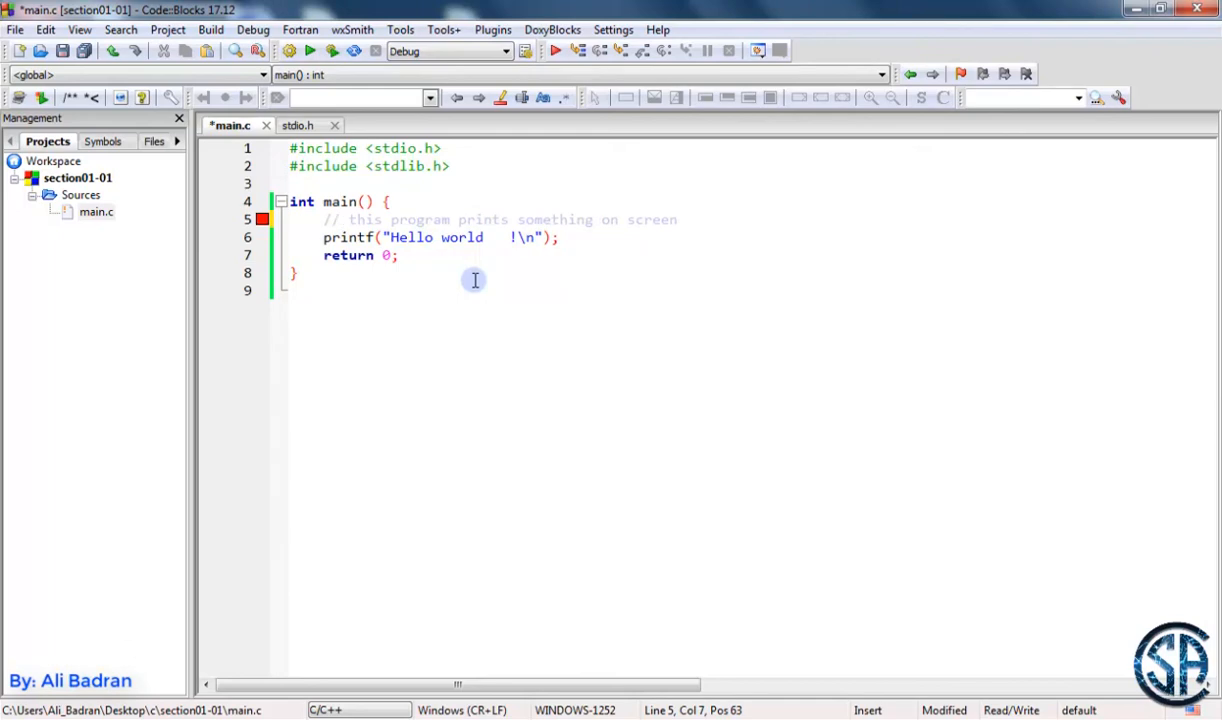
type("/")
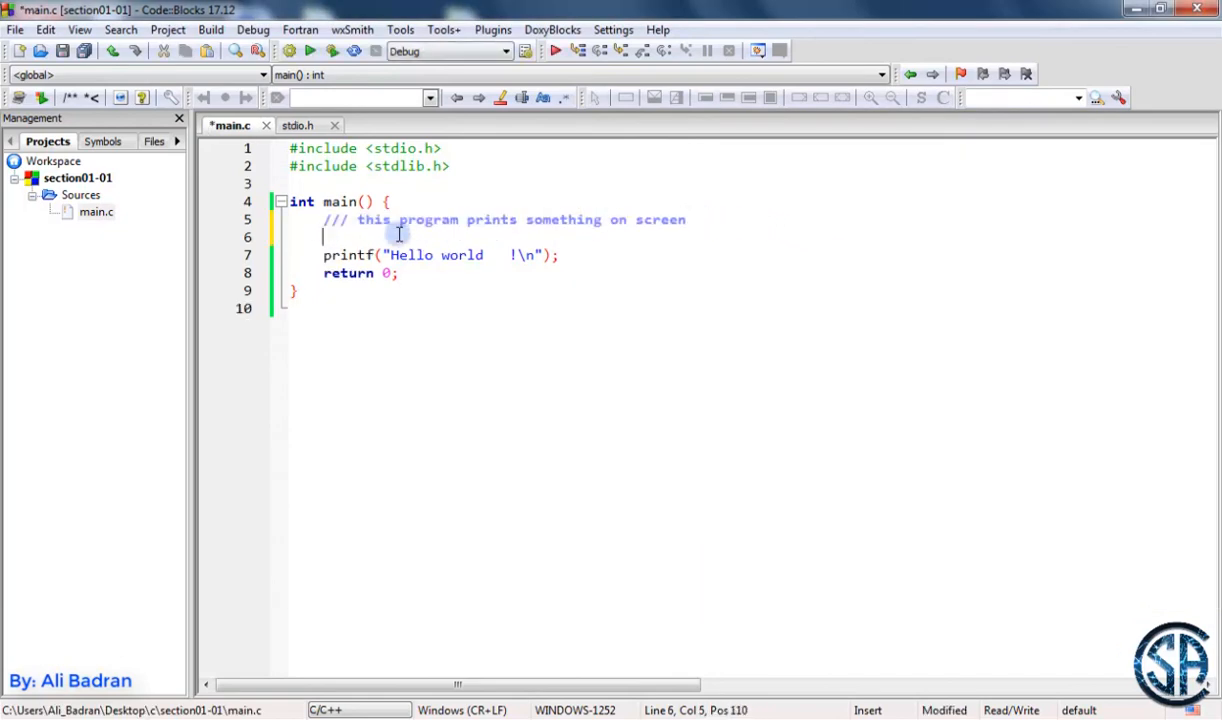
Step: Write a block comment of 'asdfasfd' filler lines and turn its opening into /**
type("asdfasfd")
type("dasfasd")
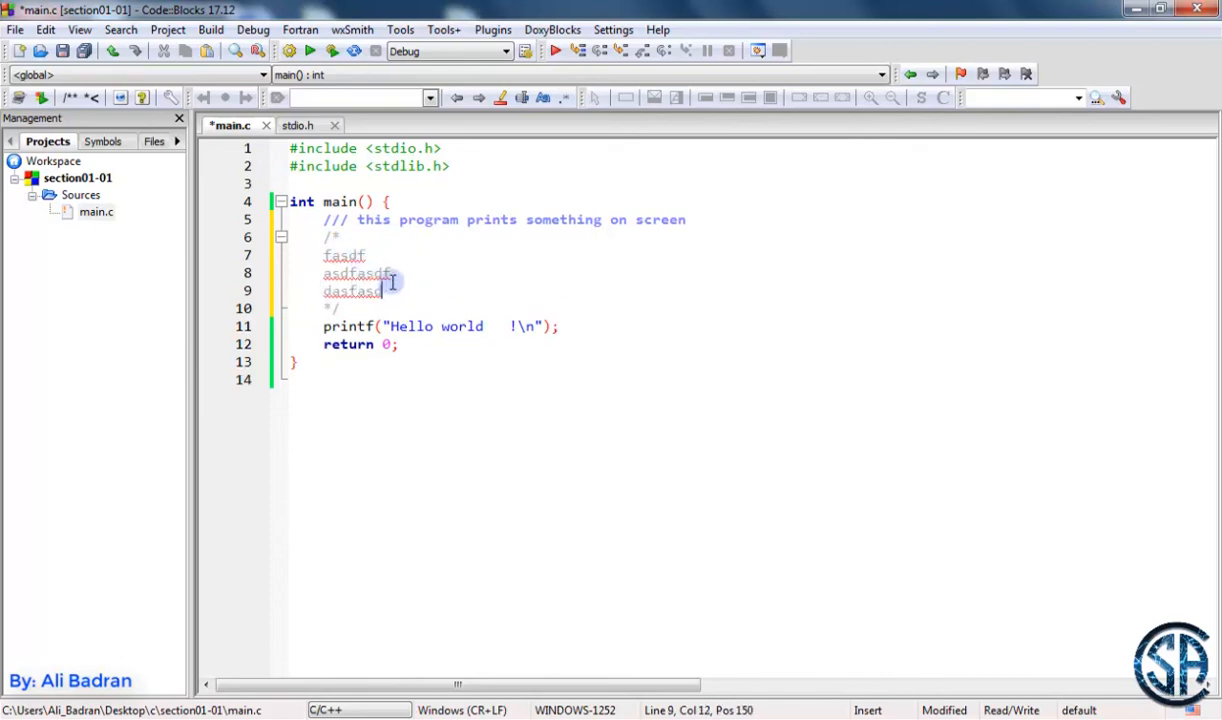
left_click(436, 260)
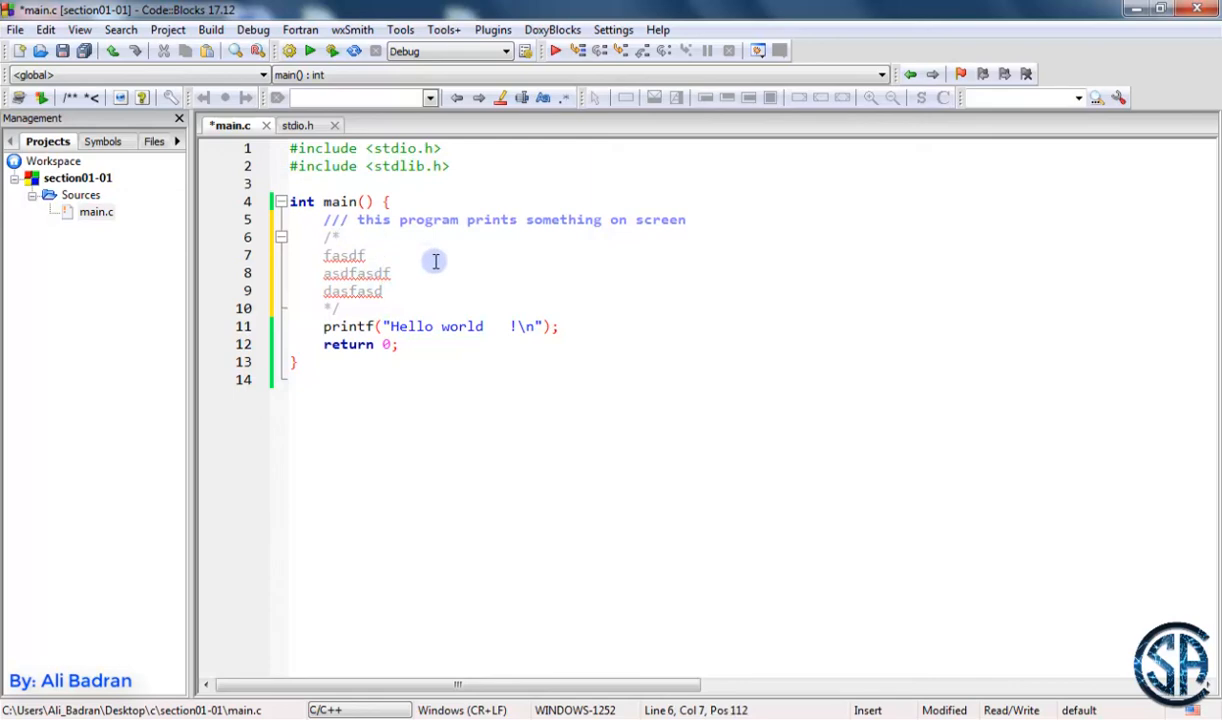
type("**")
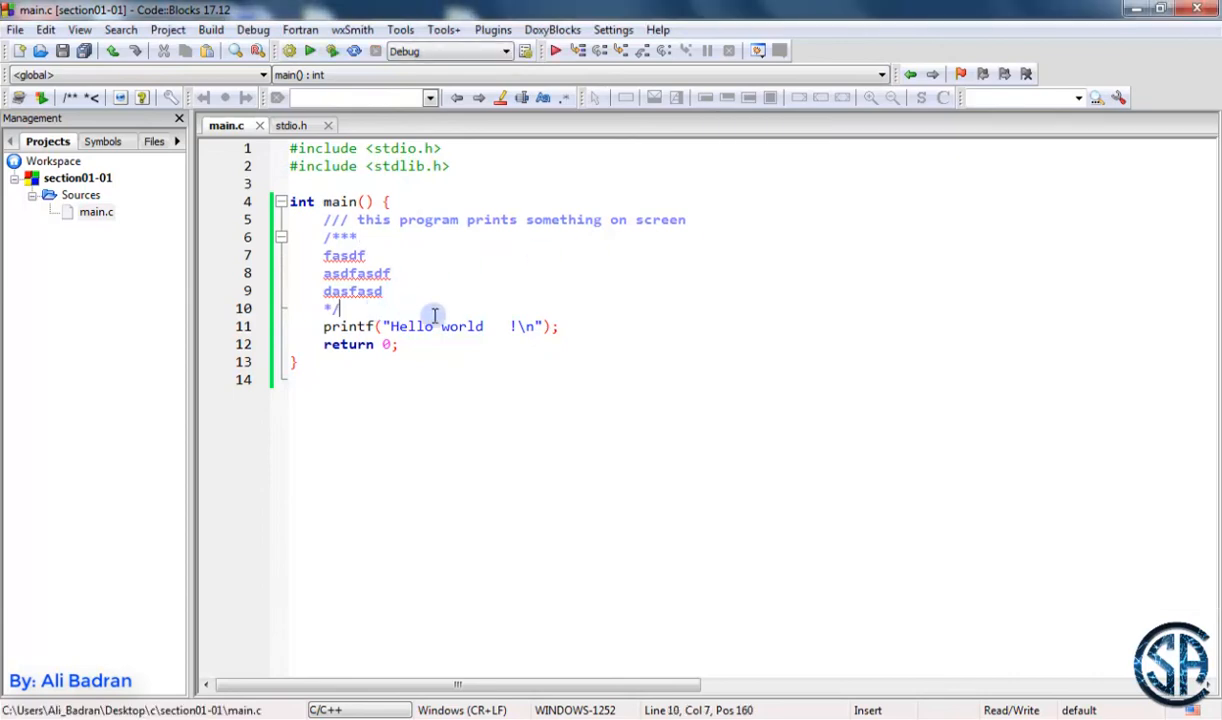
mouse_move(424, 308)
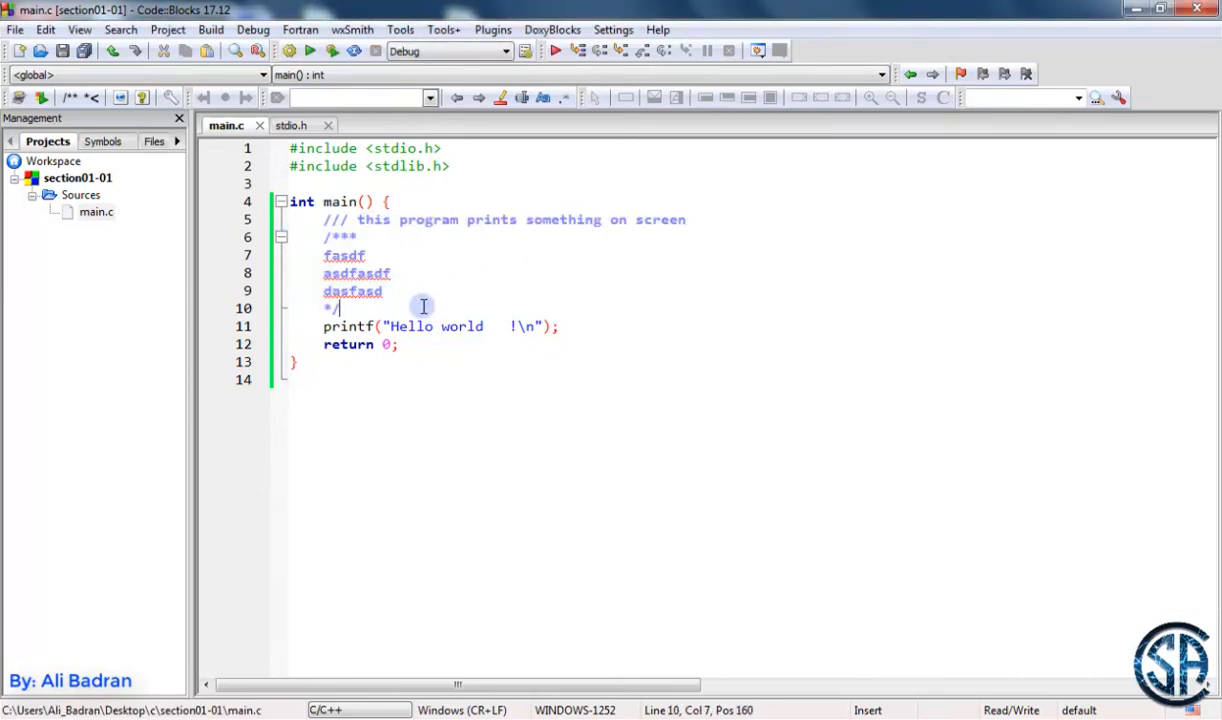